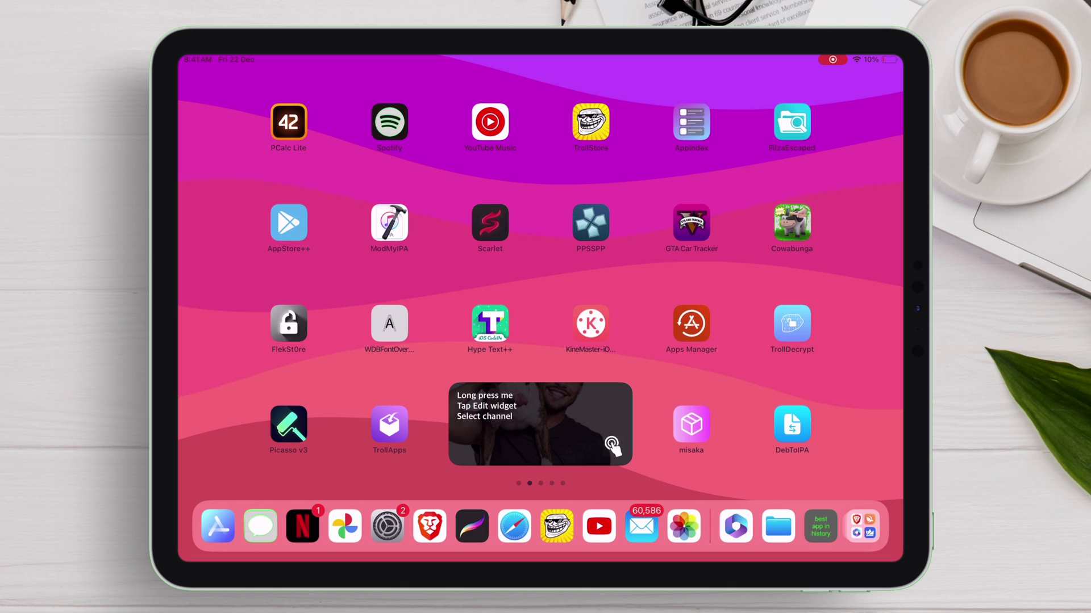
In iPad Settings > General, bring up the device supervision explanation for the managed iPad
left_click(386, 526)
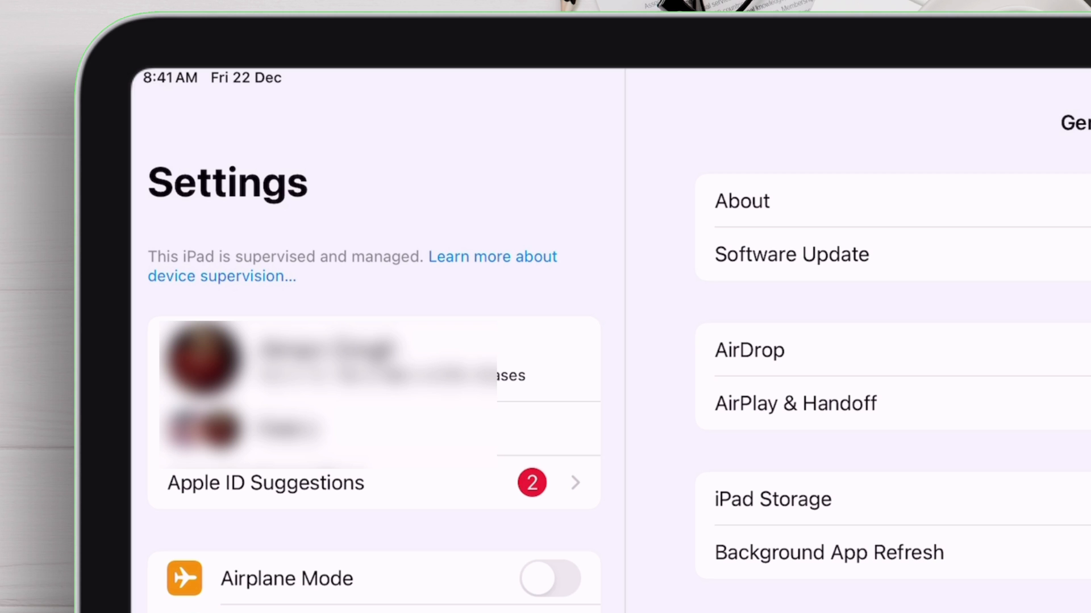
scroll("down", 3)
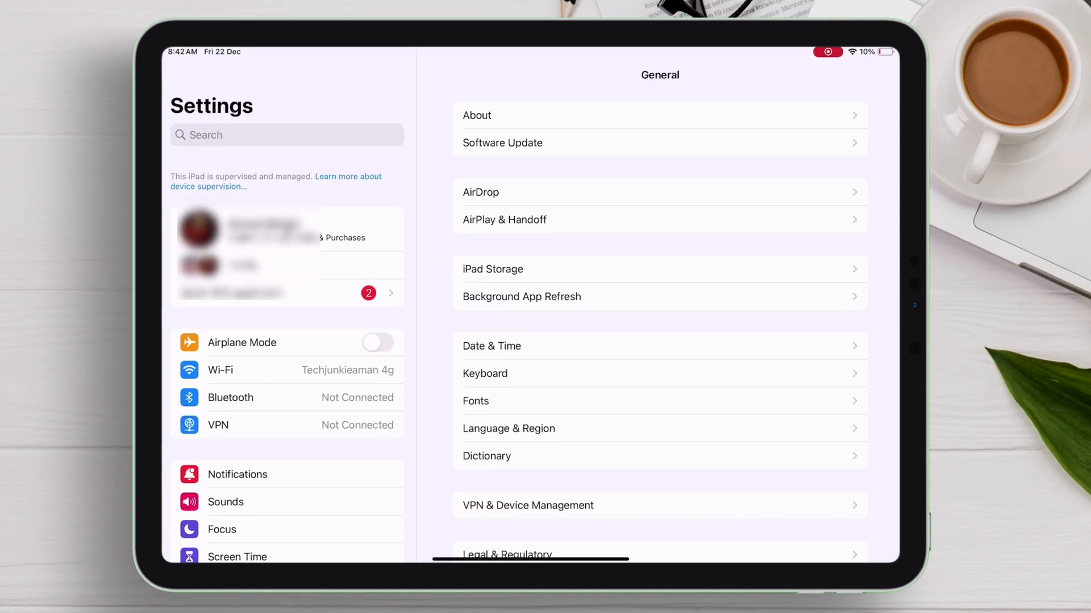
left_click(348, 176)
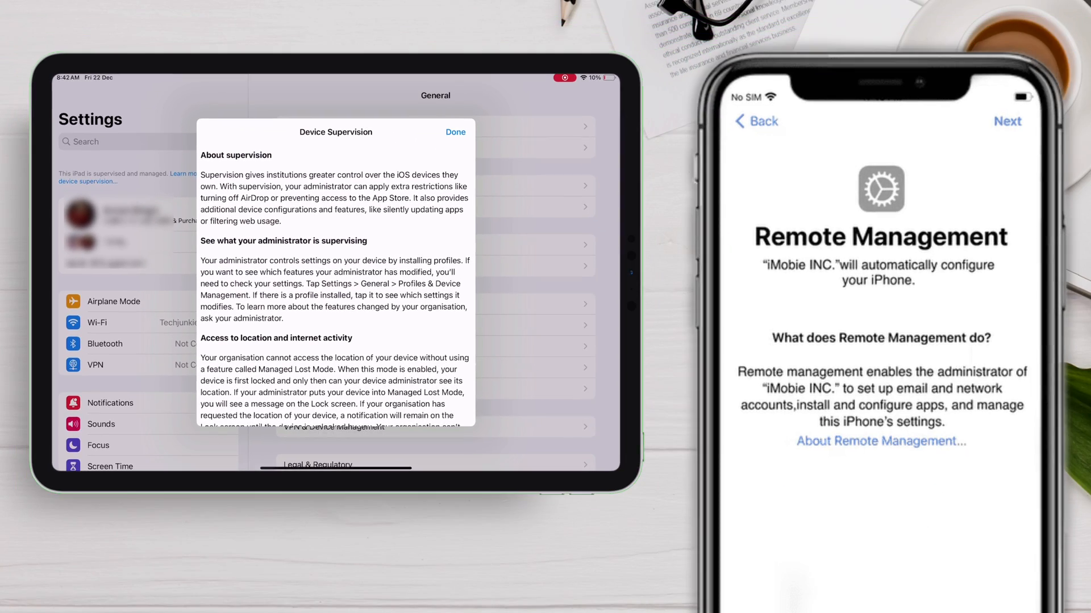
scroll("down", 3)
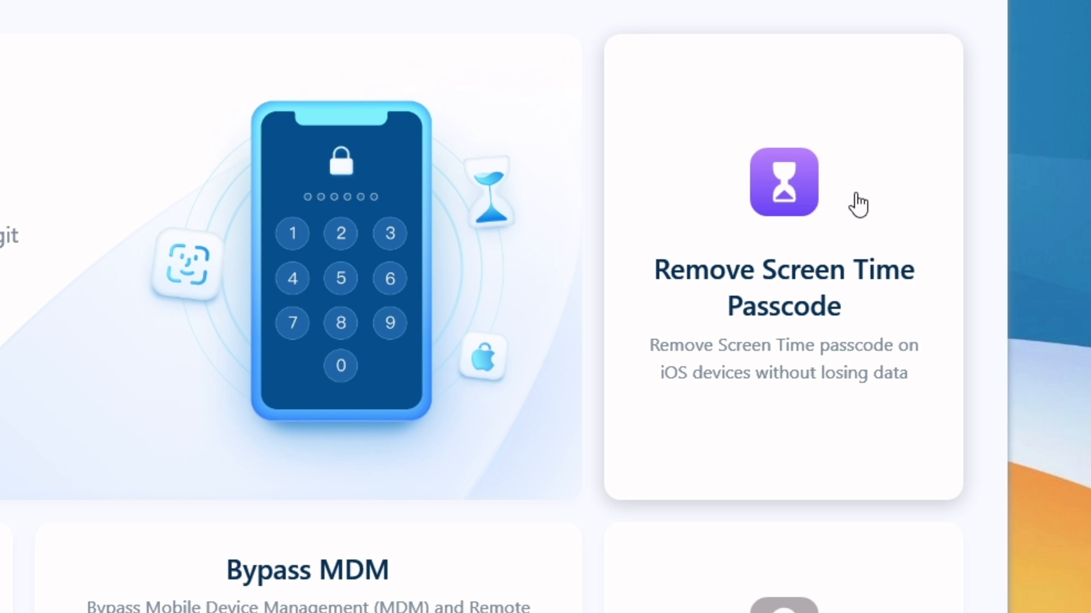
scroll("down", 3)
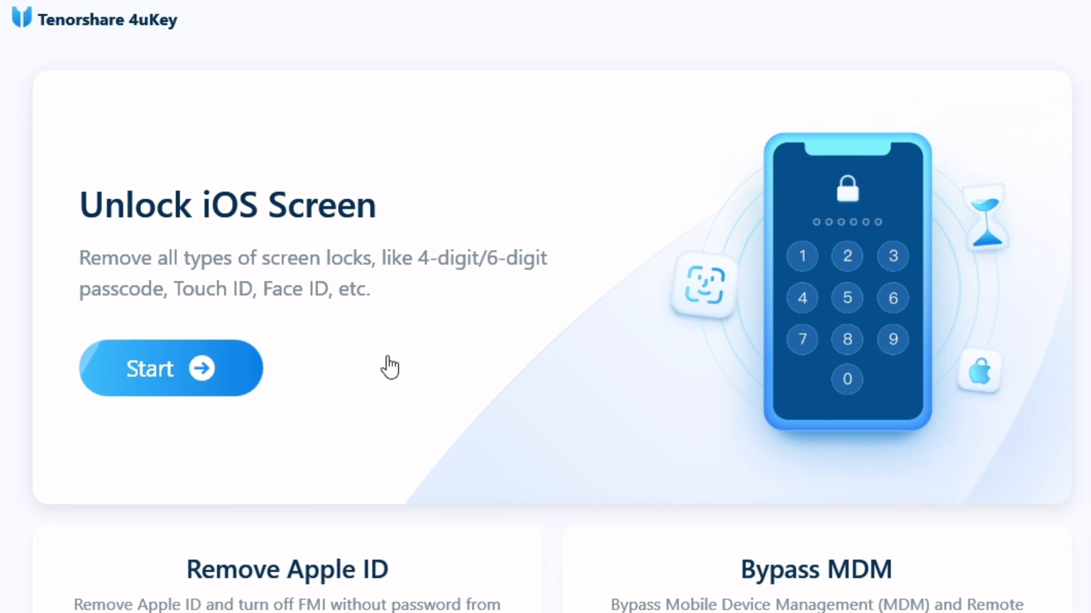
mouse_move(569, 304)
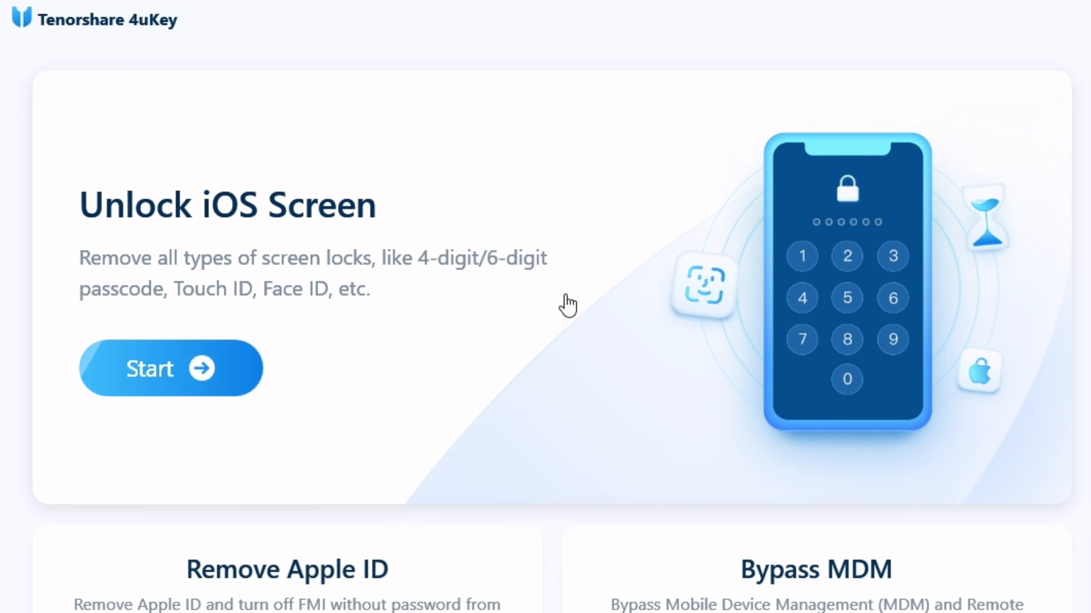
mouse_move(452, 342)
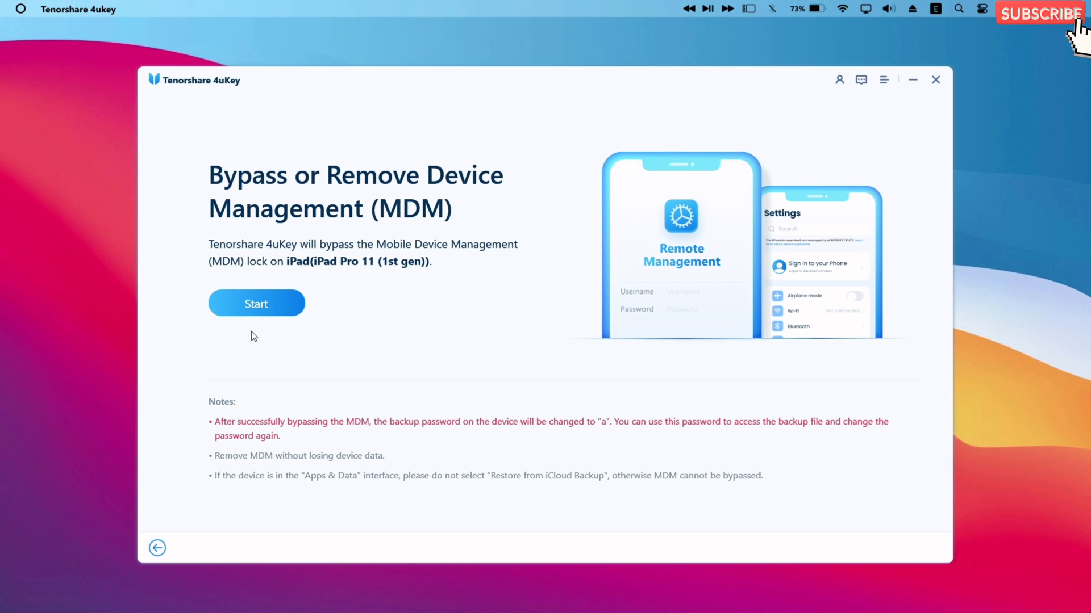
Start the MDM bypass on the connected iPad Pro 11 and let the restore complete
left_click(256, 303)
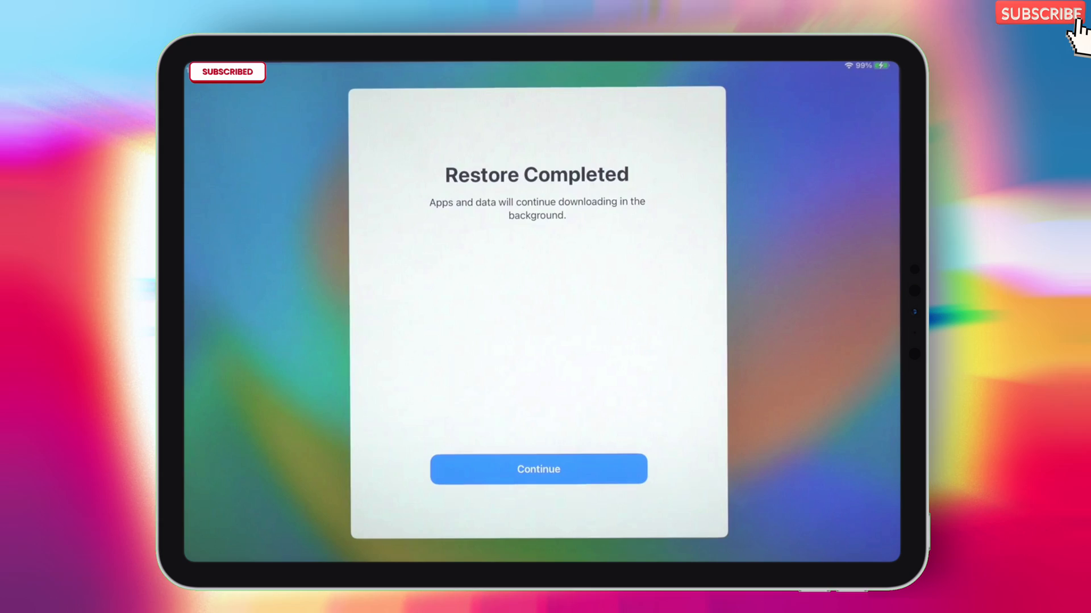
Continue past Restore Completed and confirm Settings shows no supervision notice
left_click(537, 469)
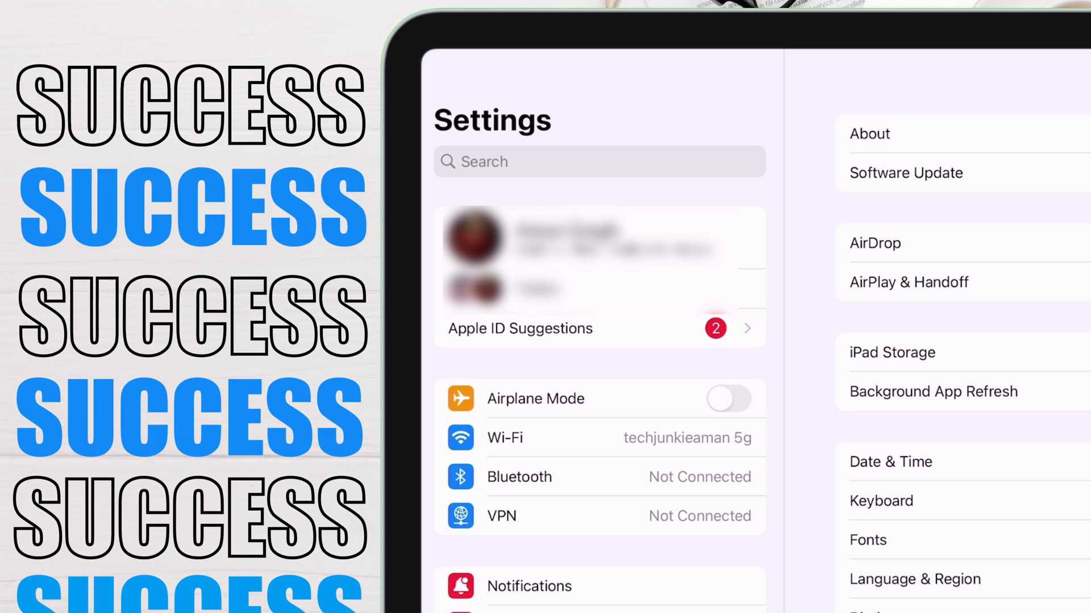
scroll("down", 3)
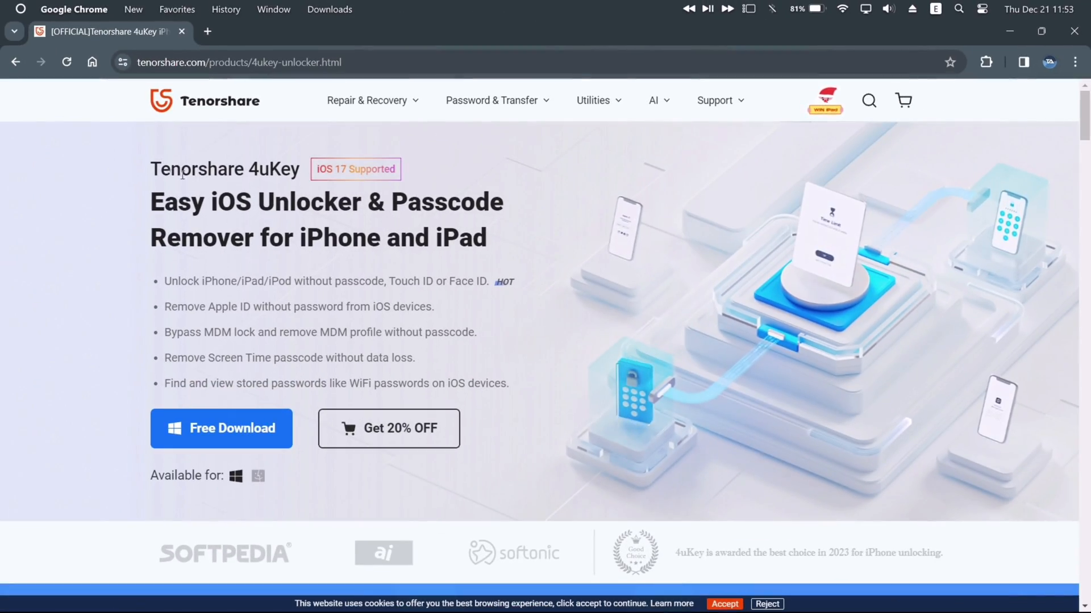
Reach the 3 Steps to unlock section of the 4uKey product page near Download
double_click(271, 169)
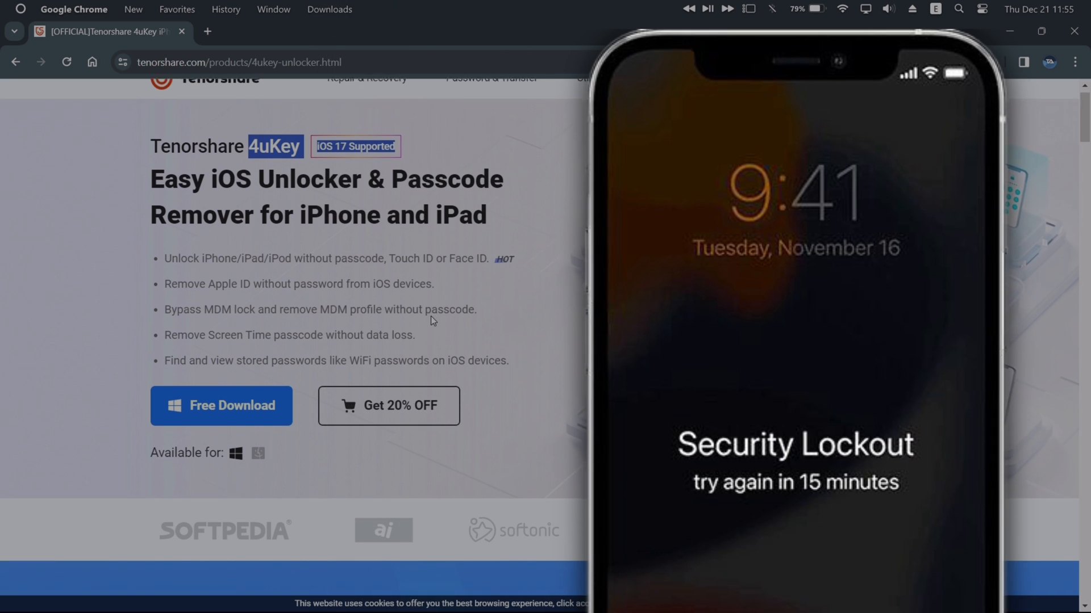
scroll("down", 3)
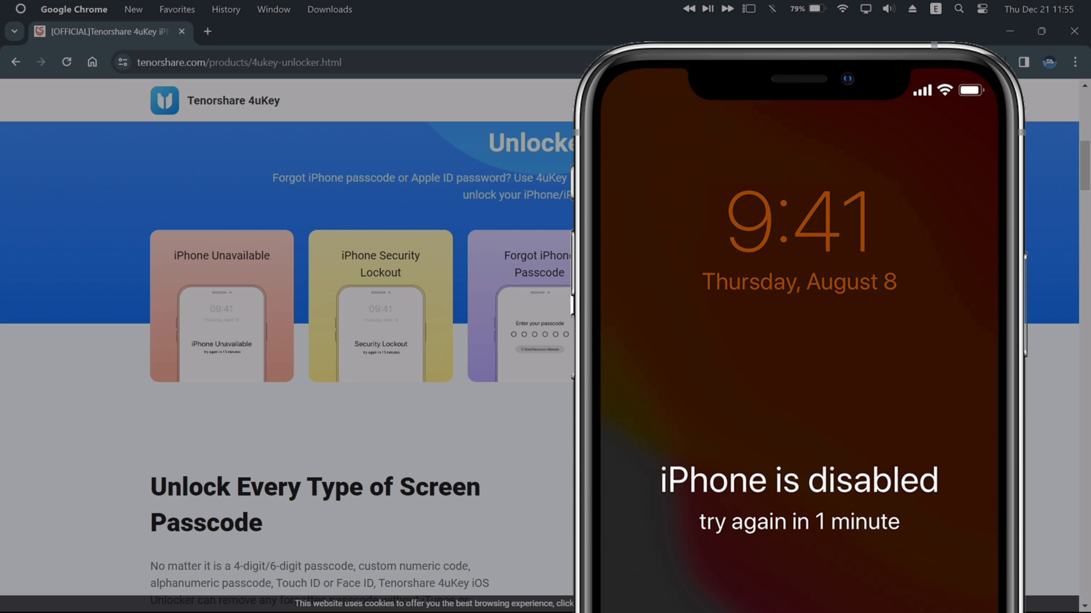
scroll("down", 3)
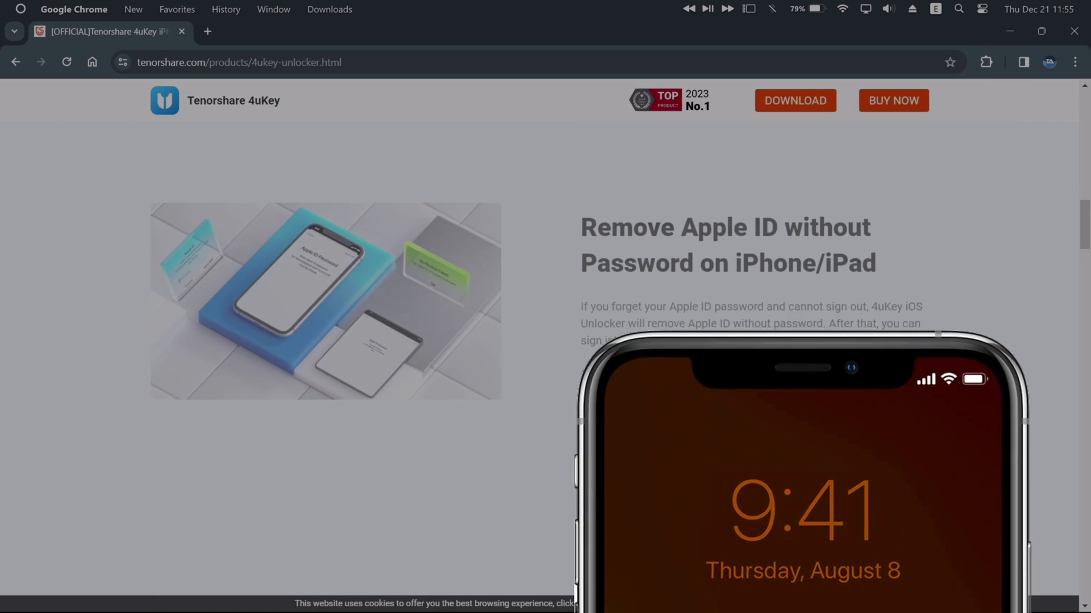
scroll("down", 3)
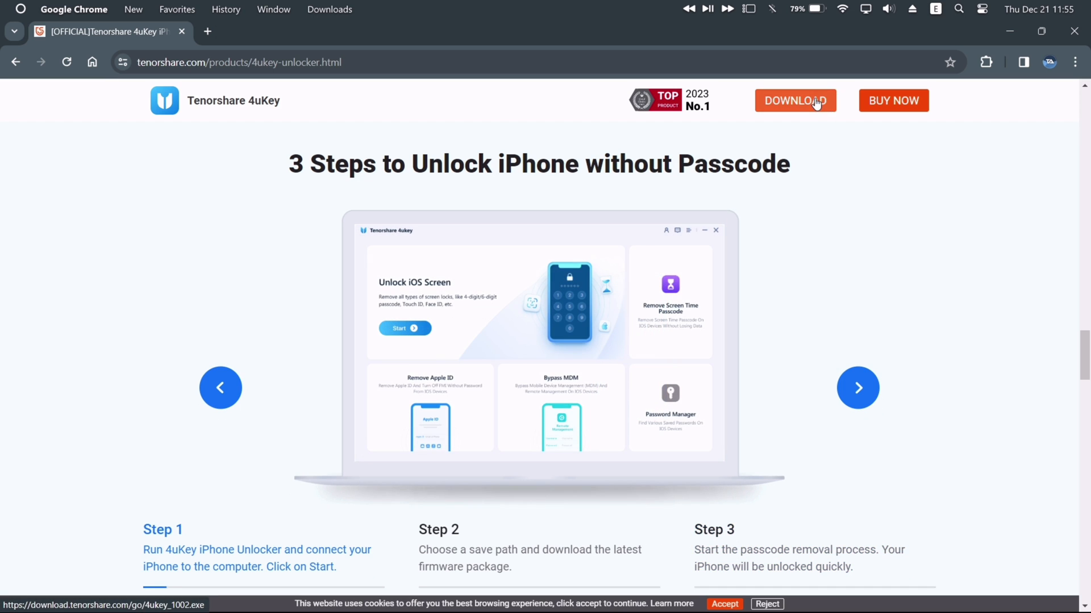
Download 4ukey.exe and show it in the Downloads folder
left_click(795, 100)
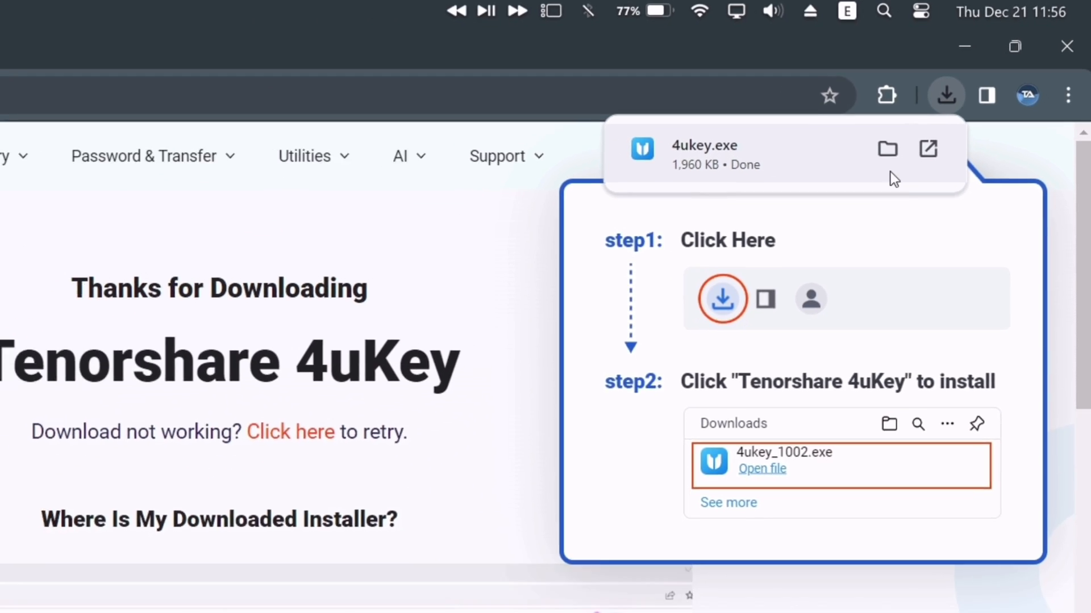
left_click(887, 149)
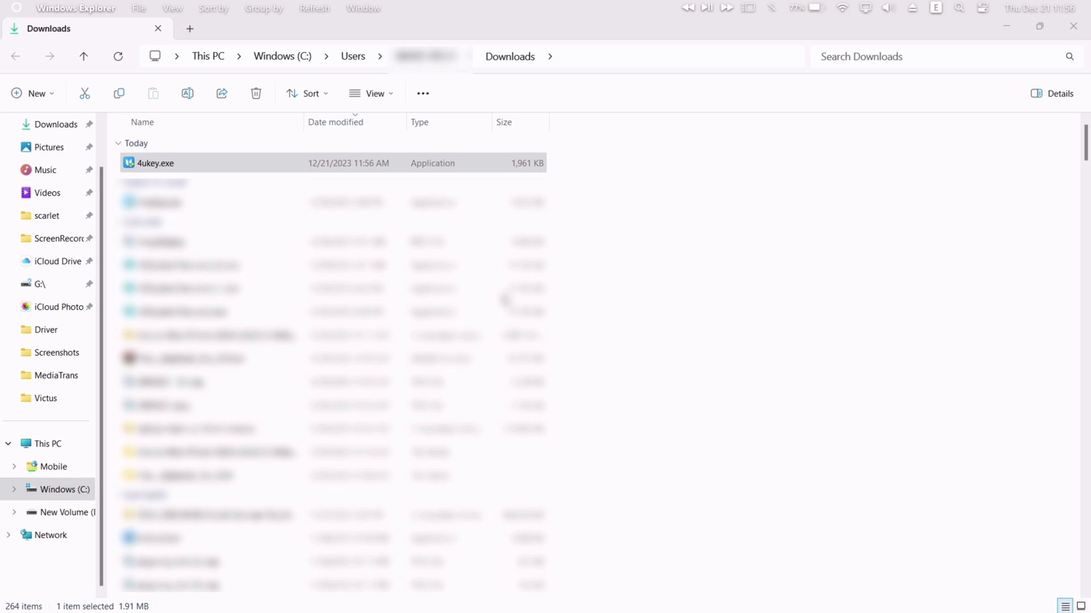
Run 4ukey.exe and install Tenorshare 4uKey until the Start screen appears
double_click(155, 163)
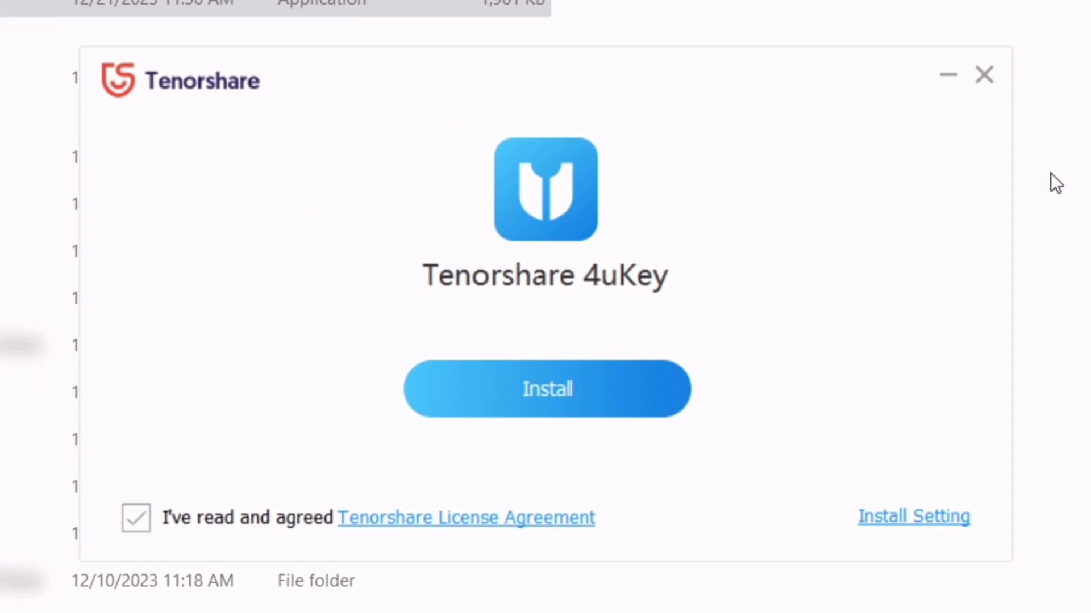
left_click(546, 388)
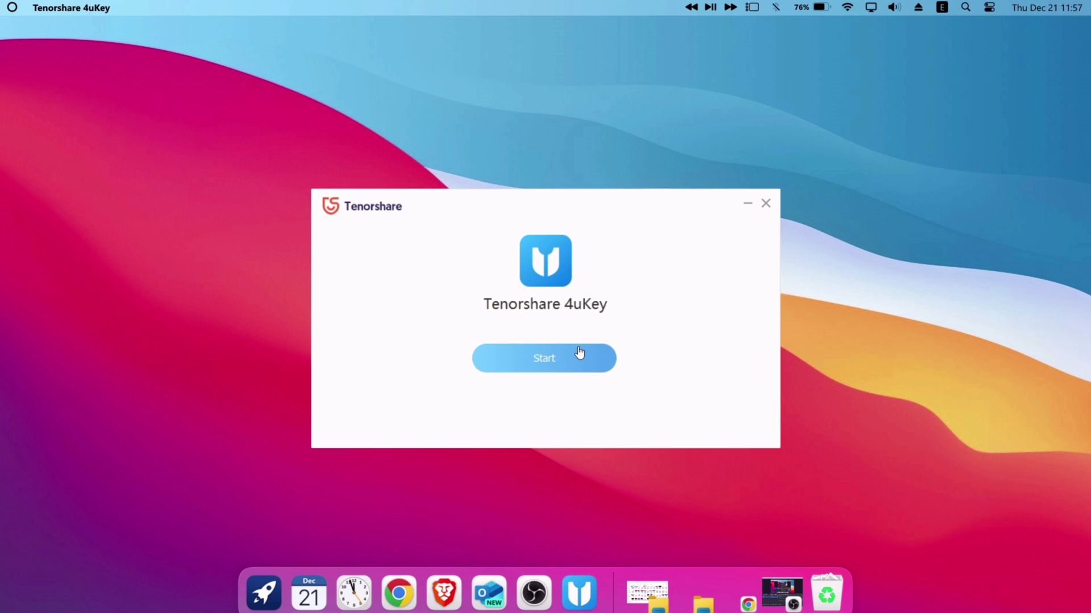
Launch 4uKey and view the purchase page's 1 Year $55.95, 1 Month $35.95, Lifetime $65.95 licenses
left_click(766, 203)
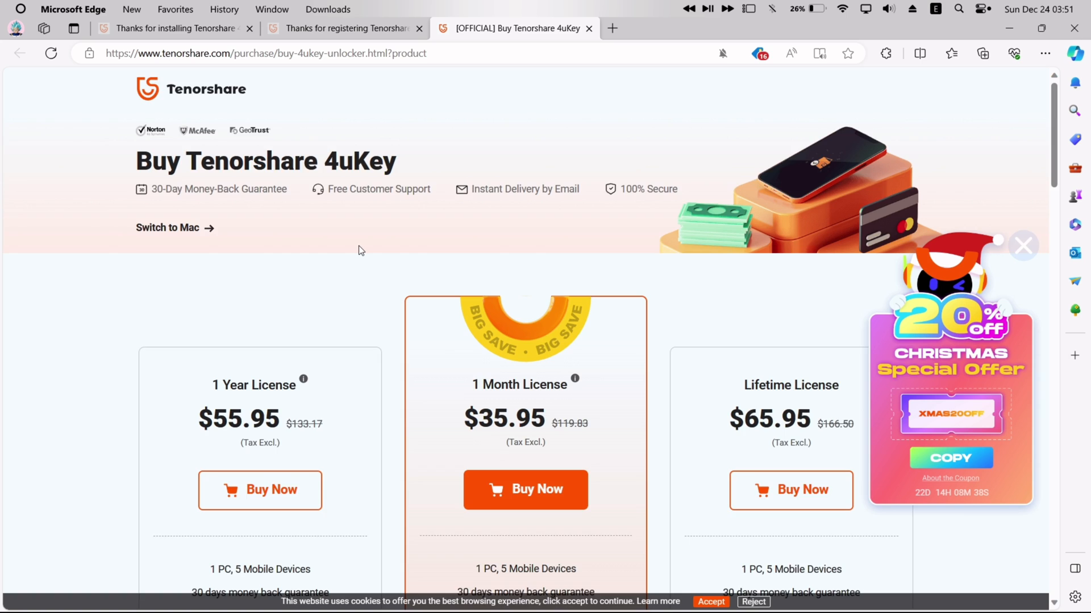
scroll("down", 3)
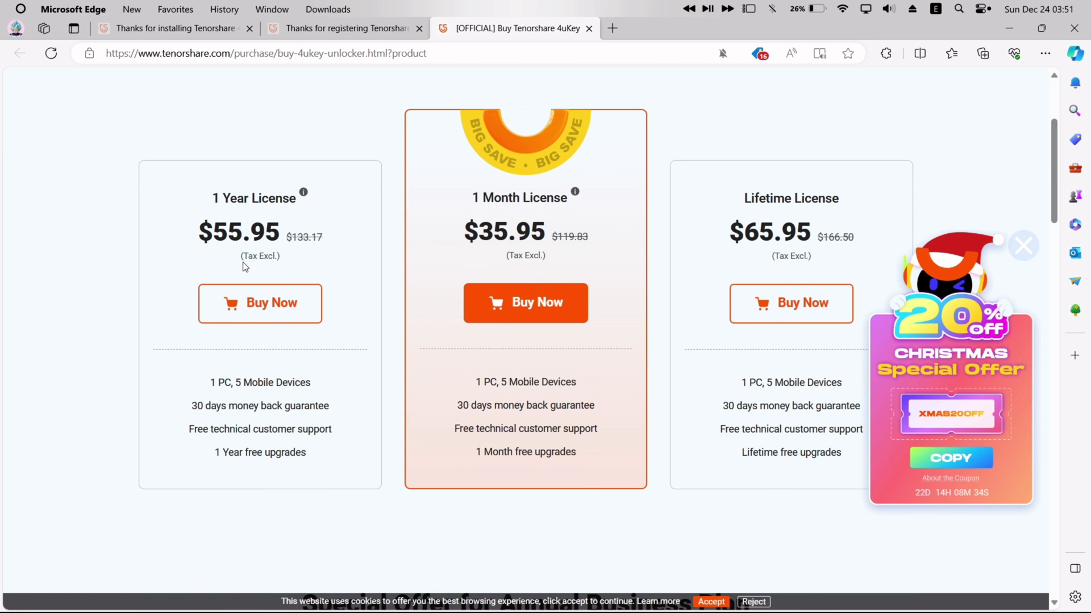
mouse_move(438, 324)
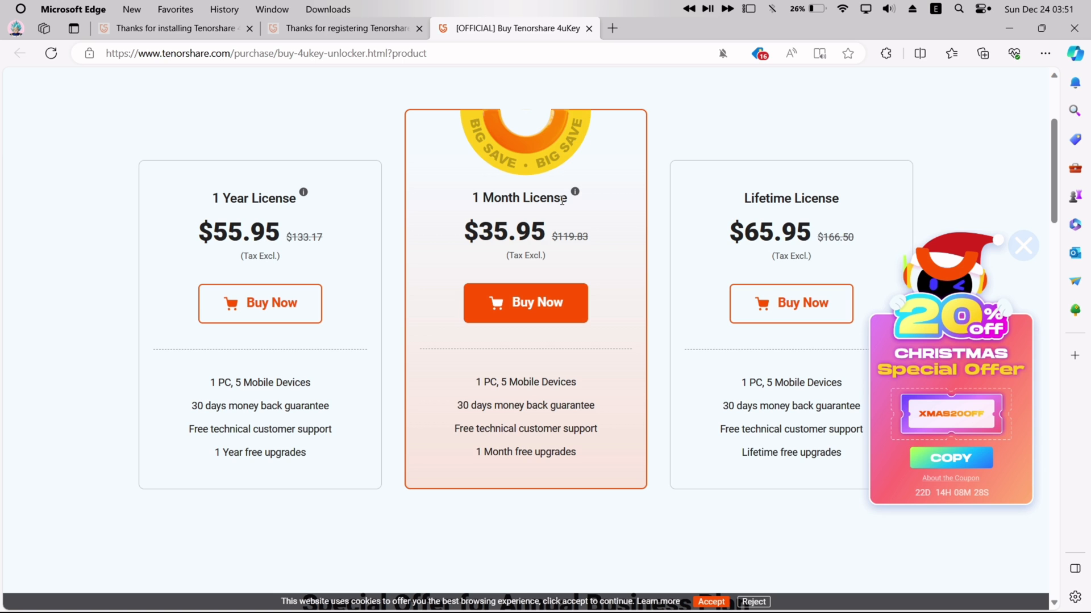
mouse_move(822, 255)
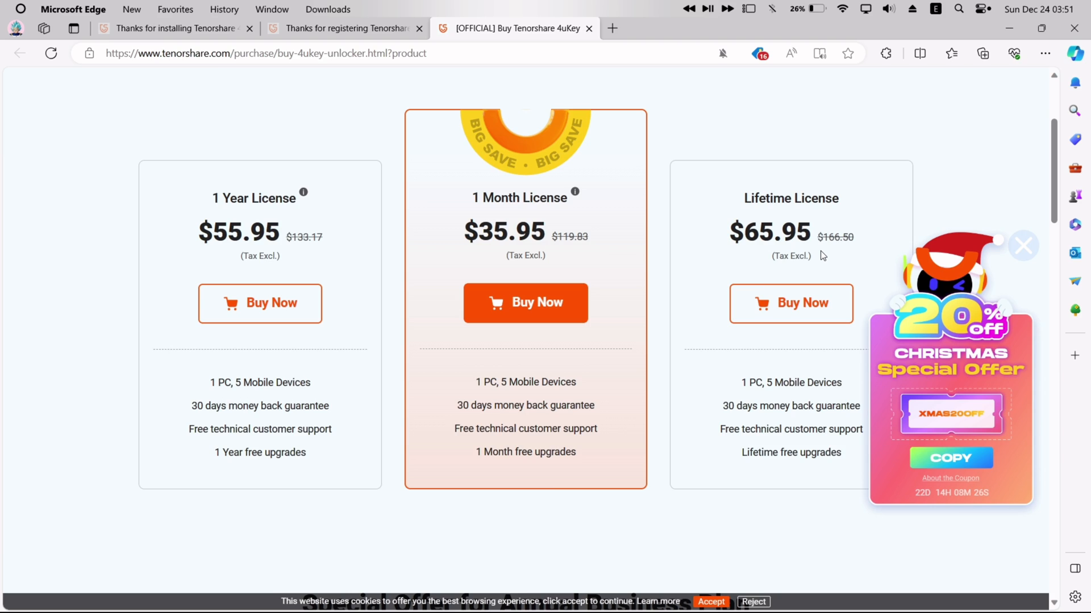